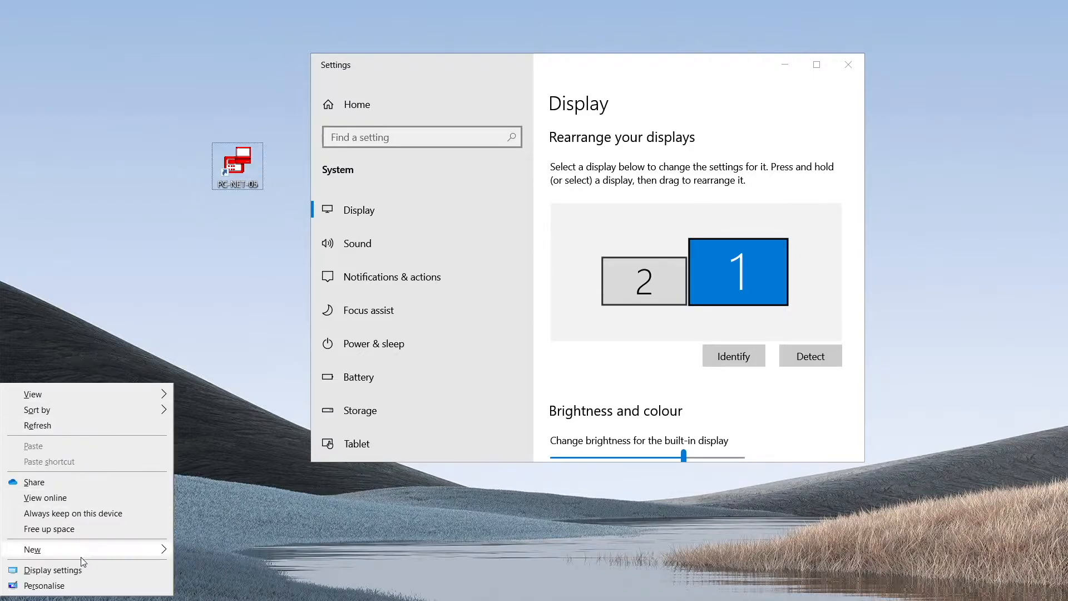
mouse_move(714, 66)
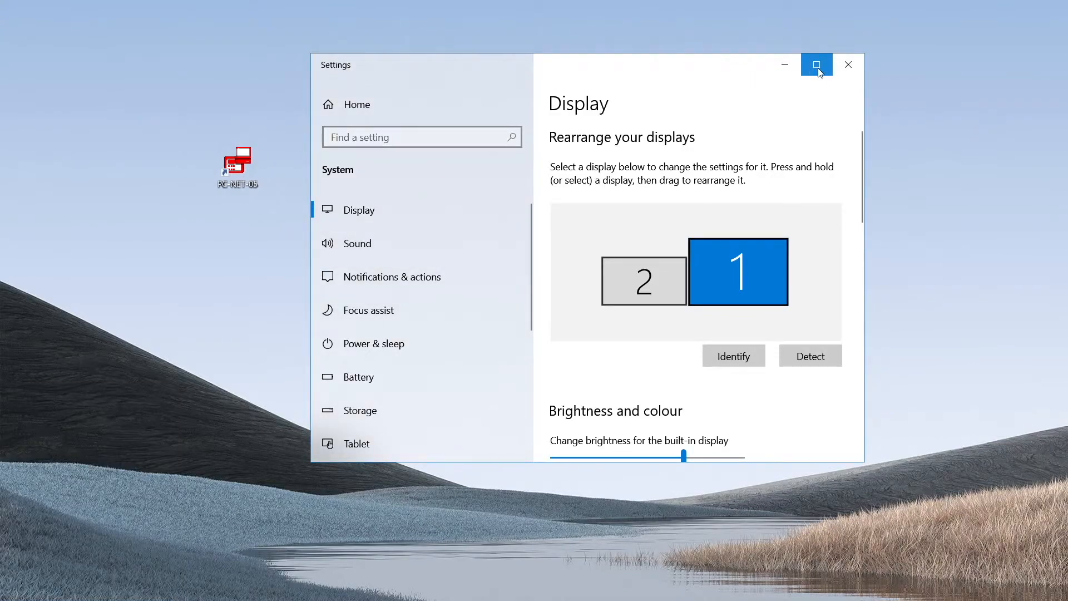
- Confirm display scaling reads 125% under Scale and layout in maximized Settings
click(816, 64)
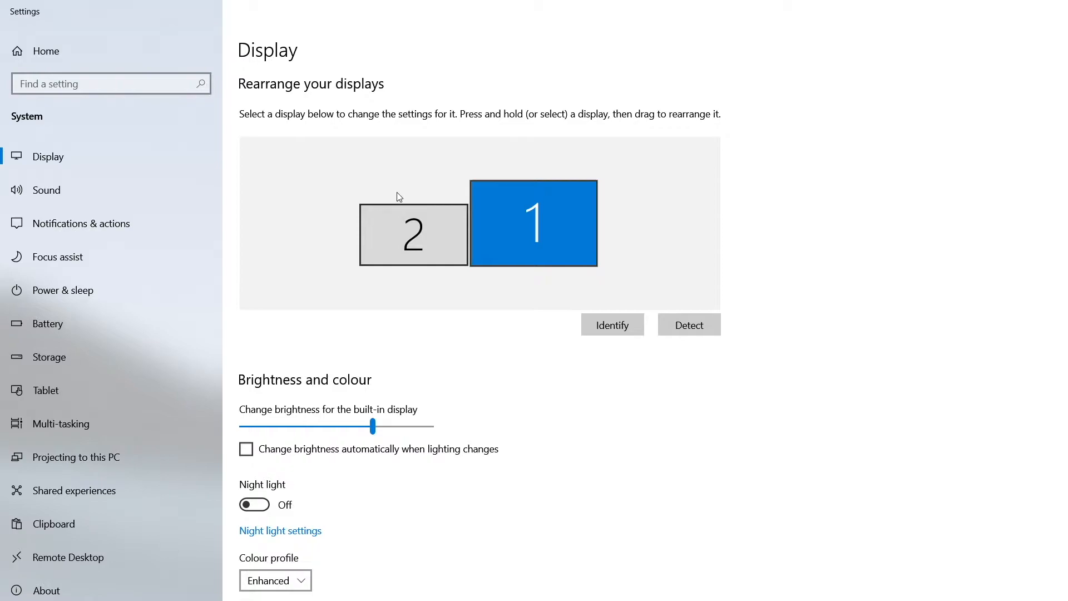
scroll(down, 3)
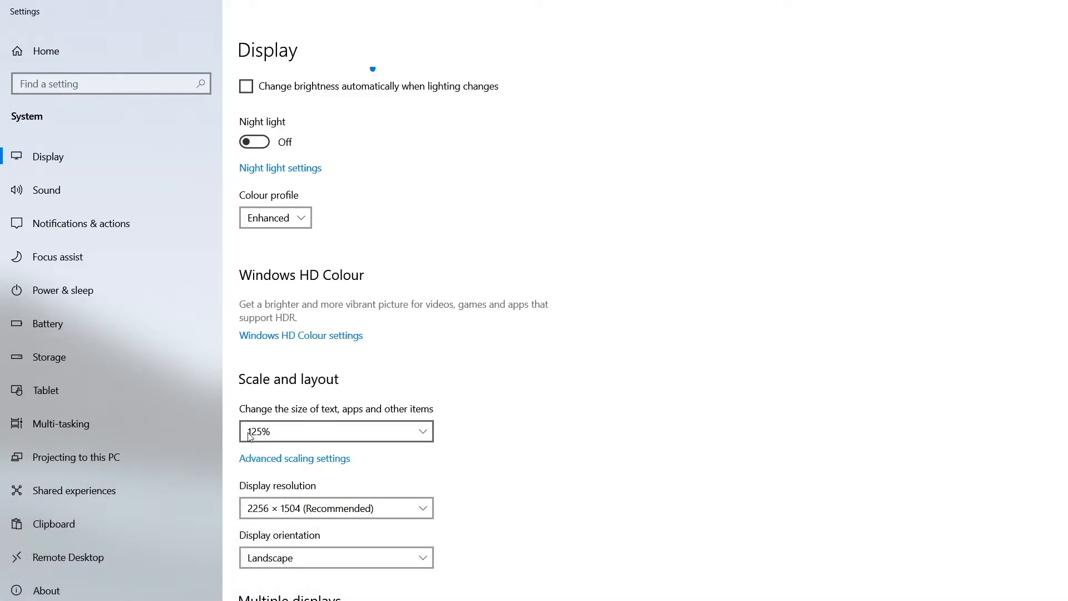
mouse_move(257, 436)
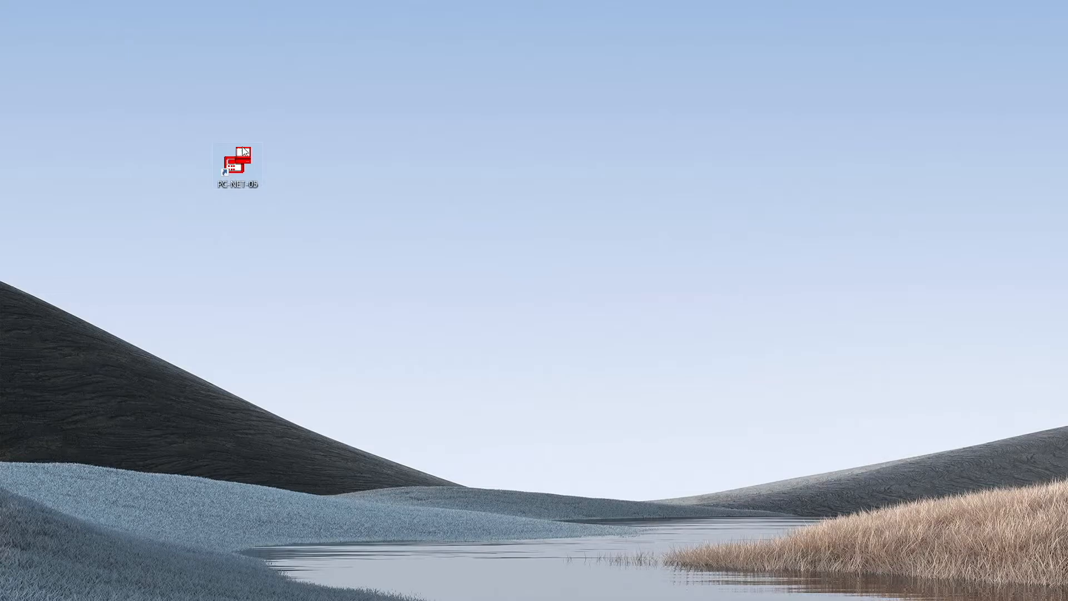
- Bring up the Properties dialog for the PC-NET-05 desktop shortcut
click(237, 164)
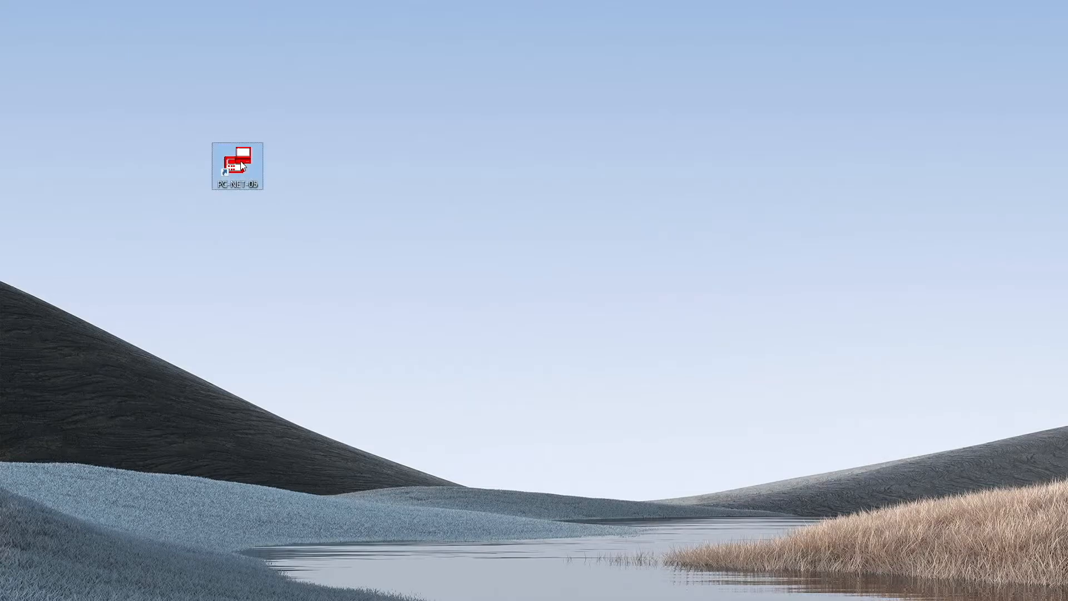
right_click(237, 166)
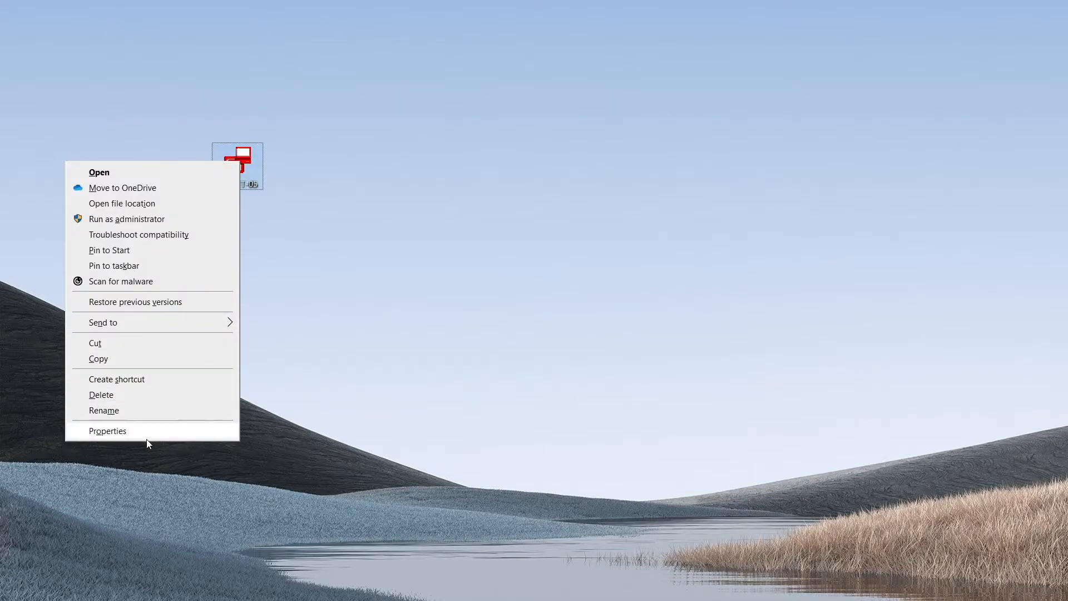
click(107, 431)
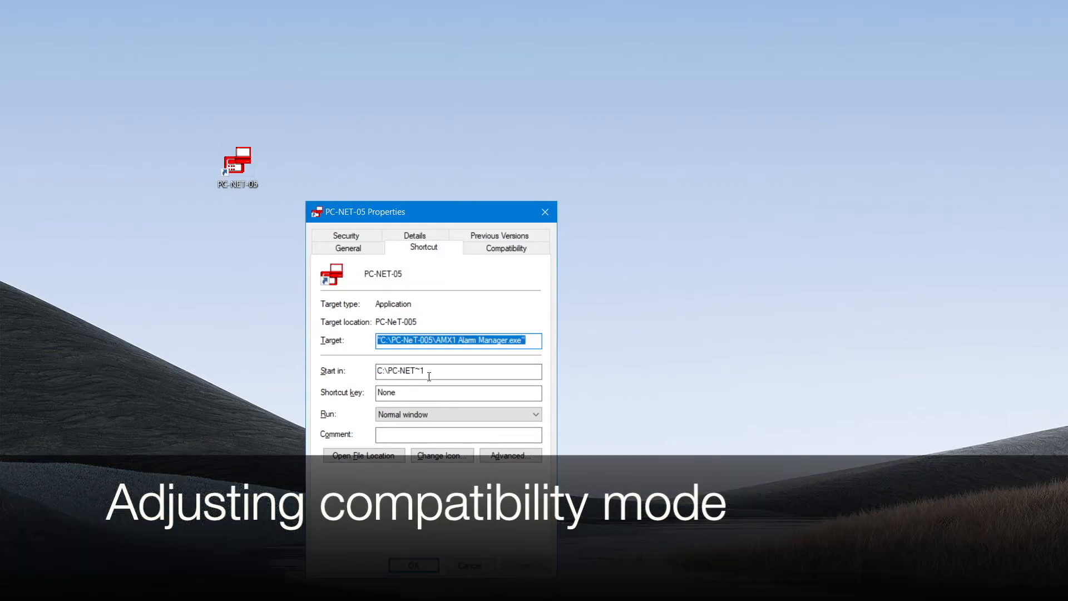
- Enable compatibility mode for PC-NET-05 and choose Windows 7 on the Compatibility tab
click(506, 247)
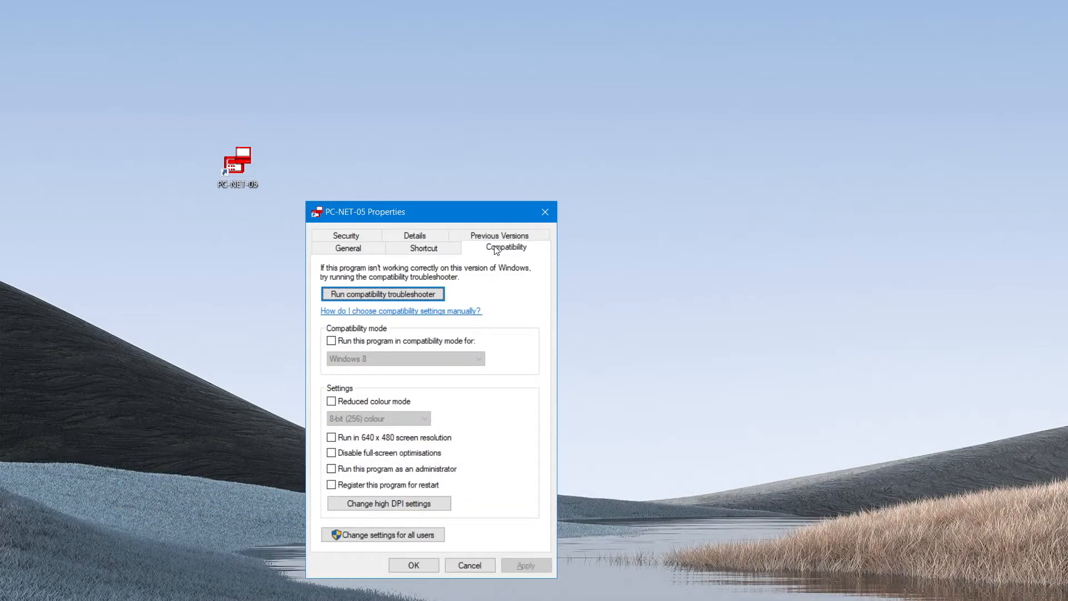
mouse_move(332, 341)
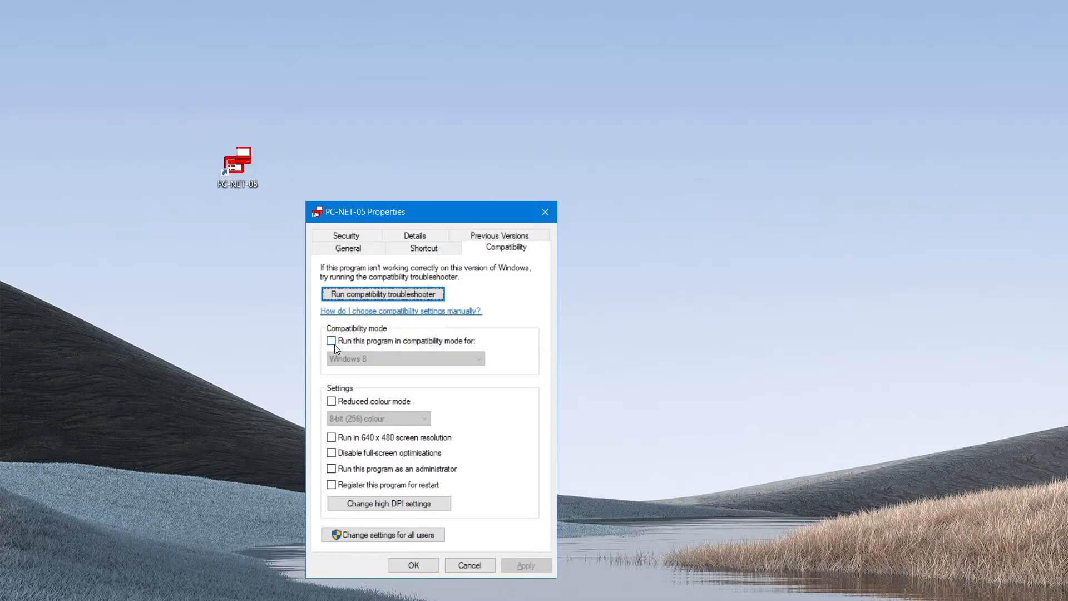
click(331, 341)
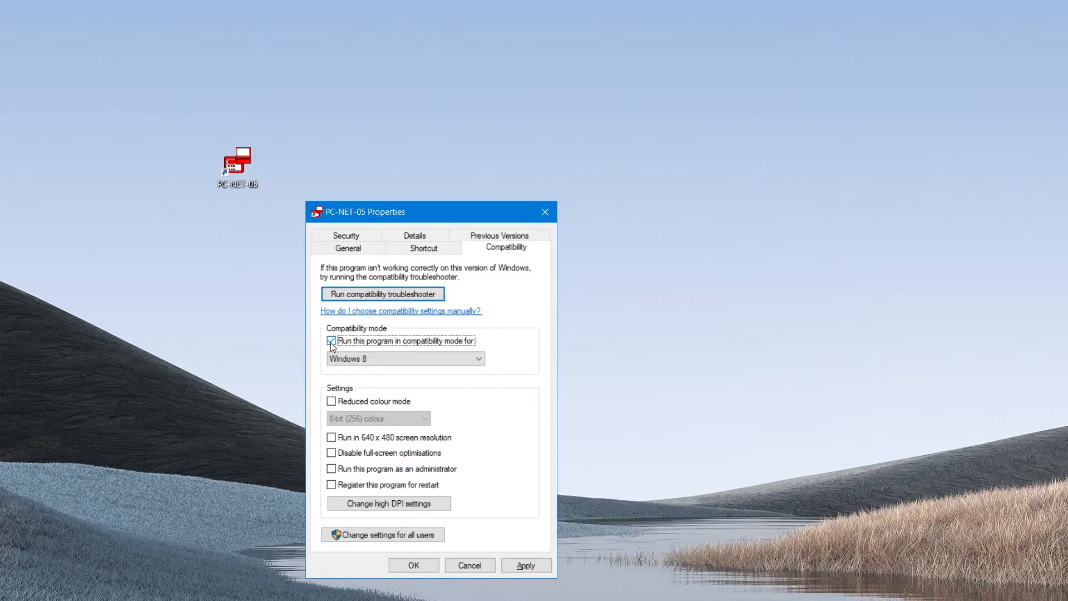
click(405, 358)
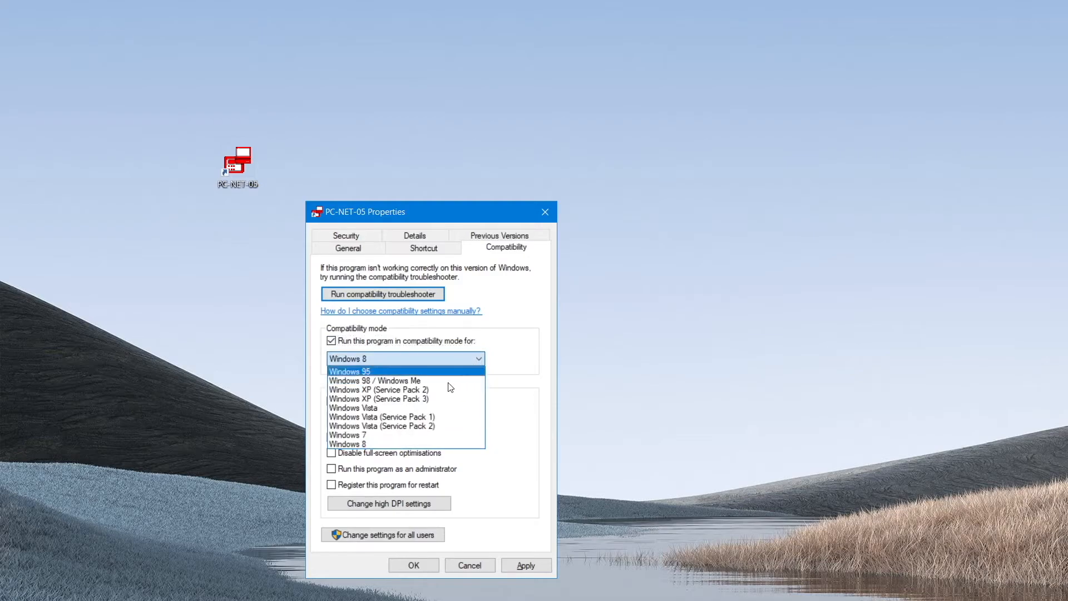
mouse_move(372, 435)
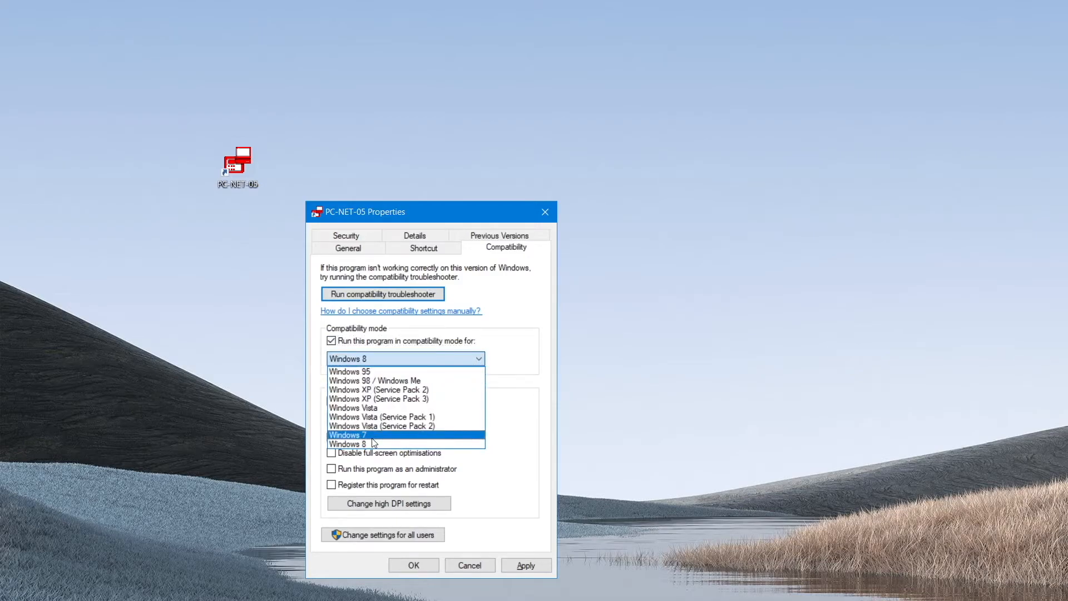
click(349, 435)
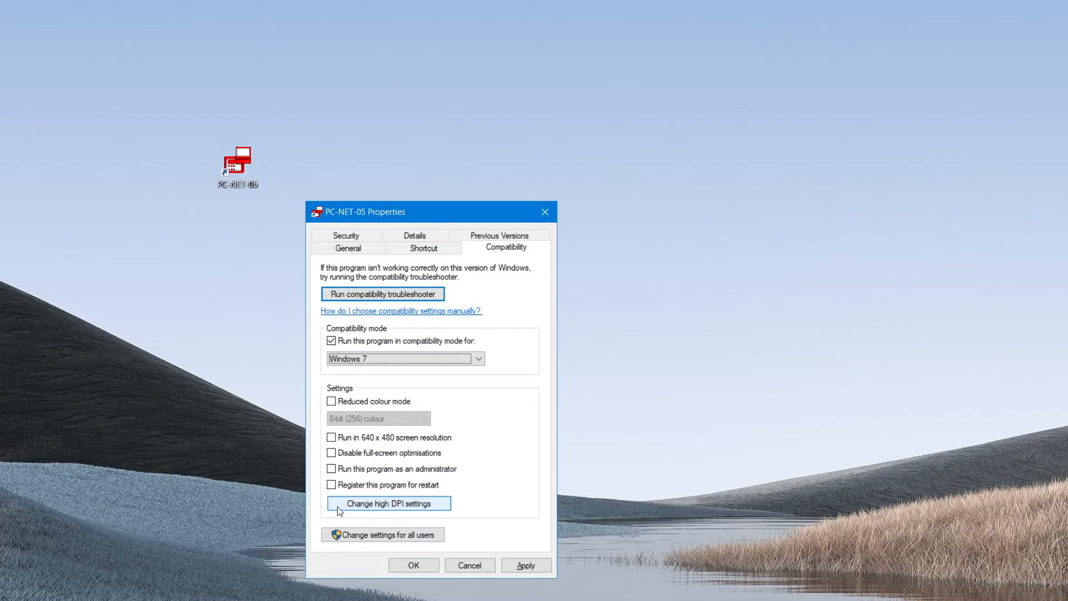
mouse_move(365, 507)
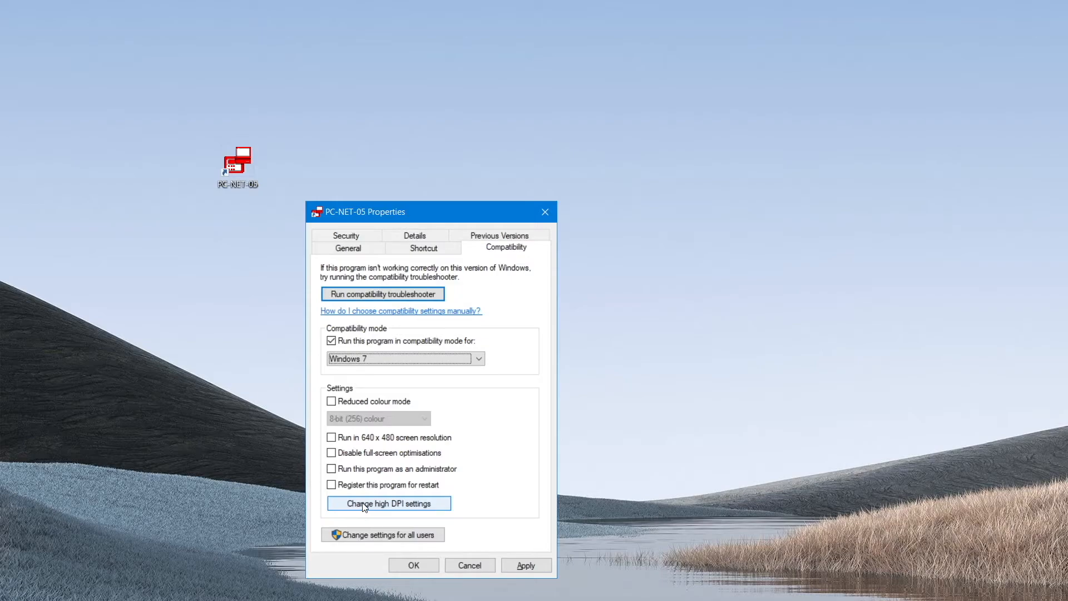
- Set PC-NET-05 to use the program's own DPI from when 'I open this program'
click(388, 503)
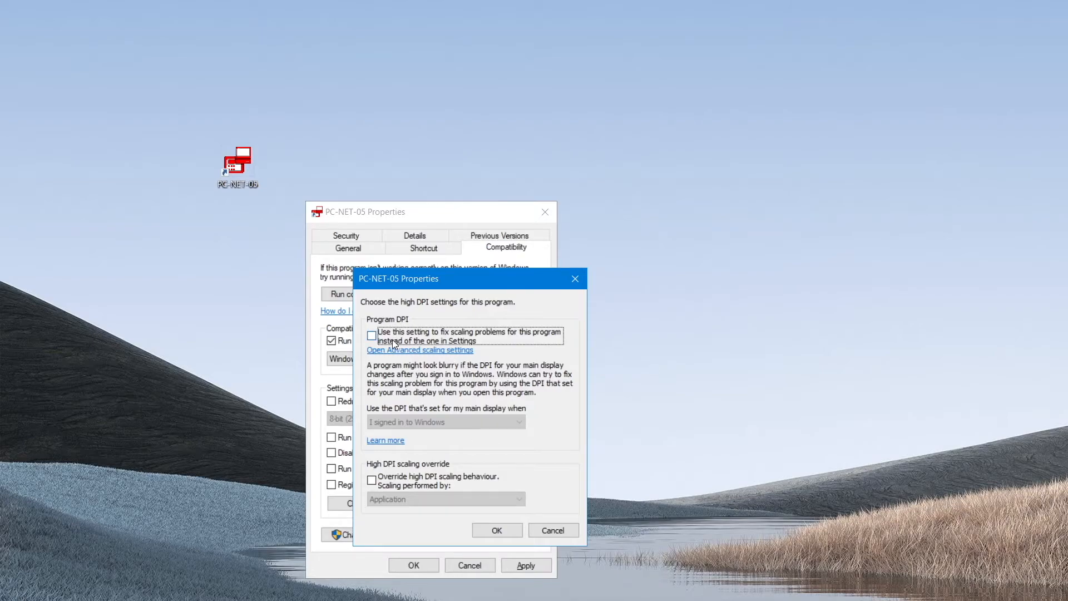
click(371, 336)
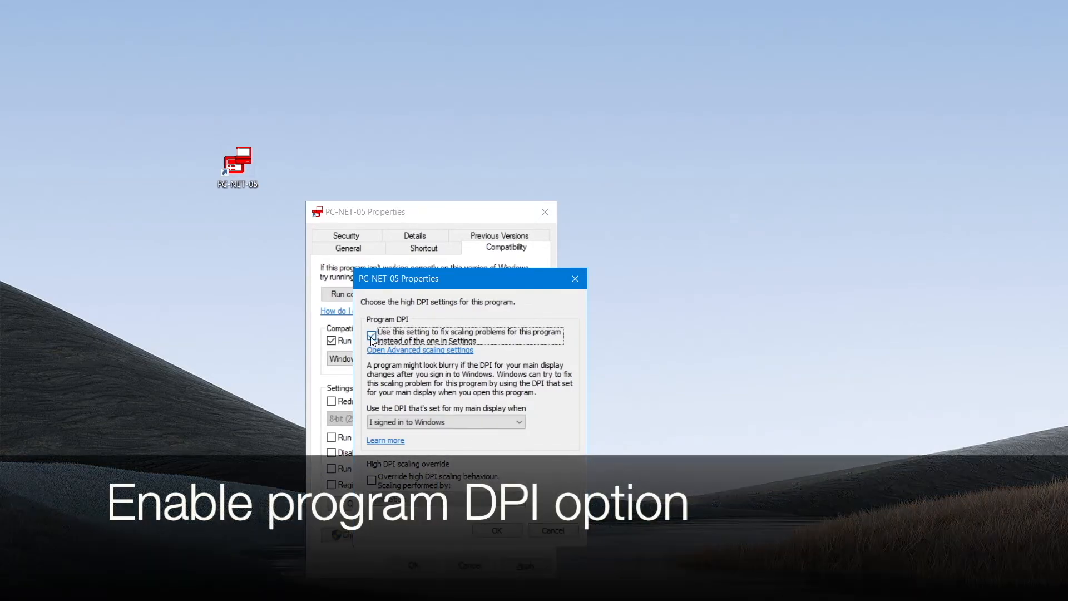
click(372, 335)
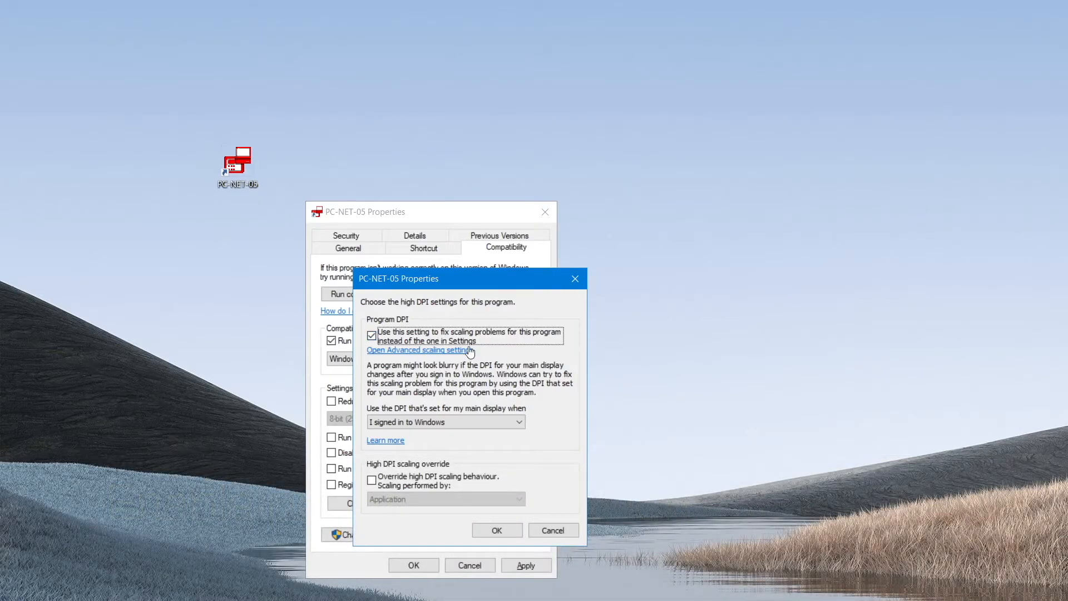
mouse_move(429, 416)
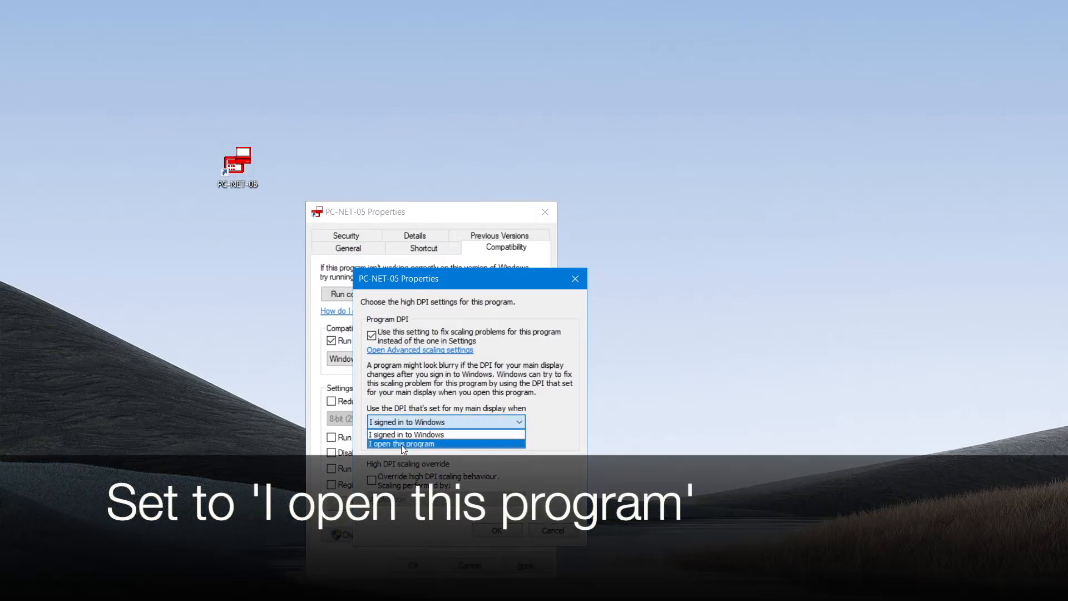
click(402, 444)
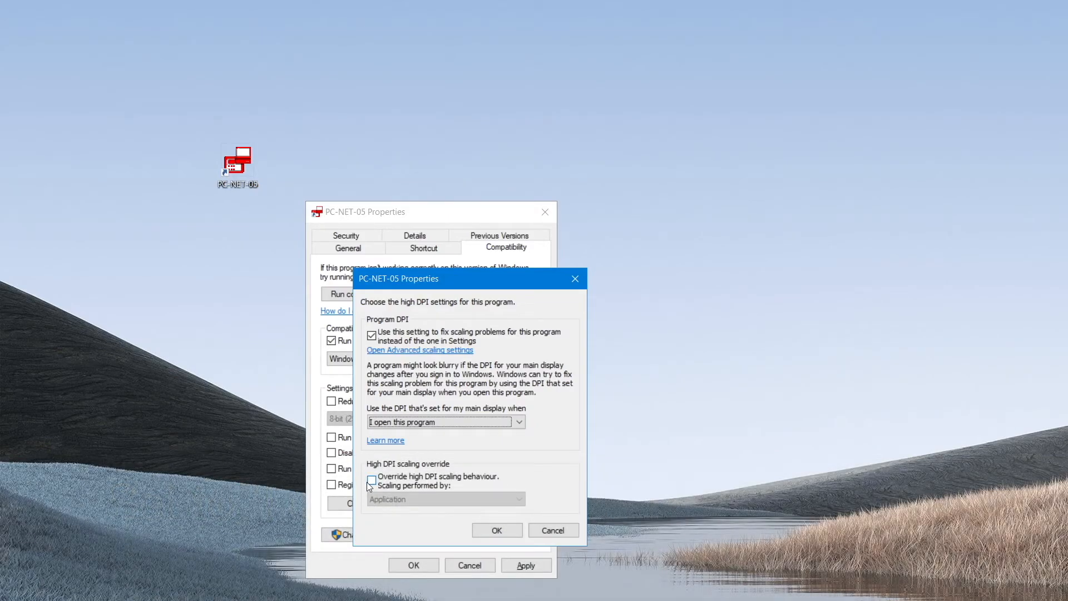
- Turn on Override high DPI scaling performed by Application and confirm with OK
click(372, 481)
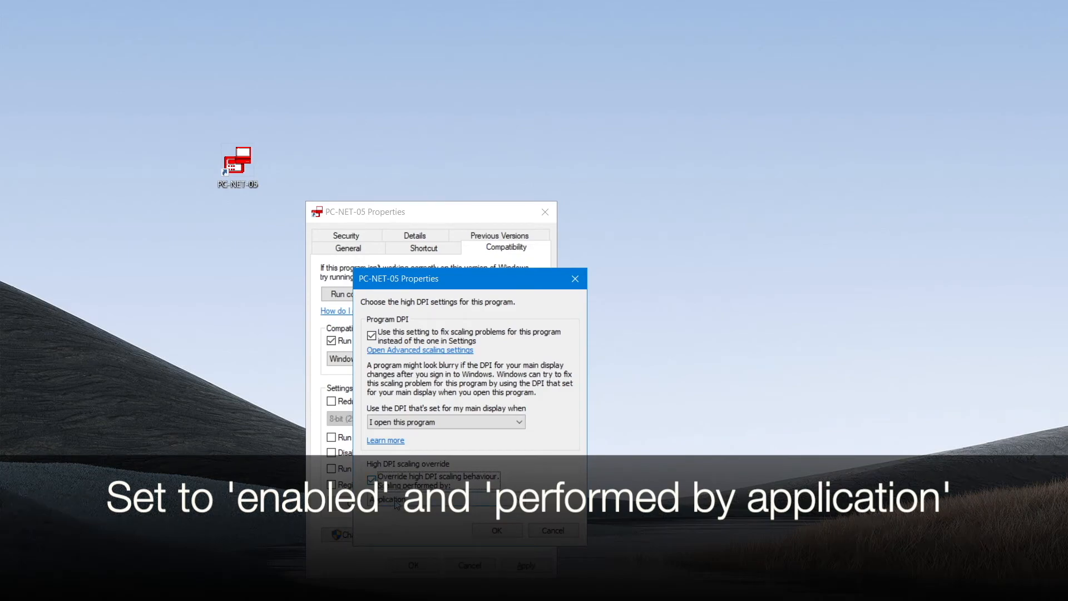
click(372, 477)
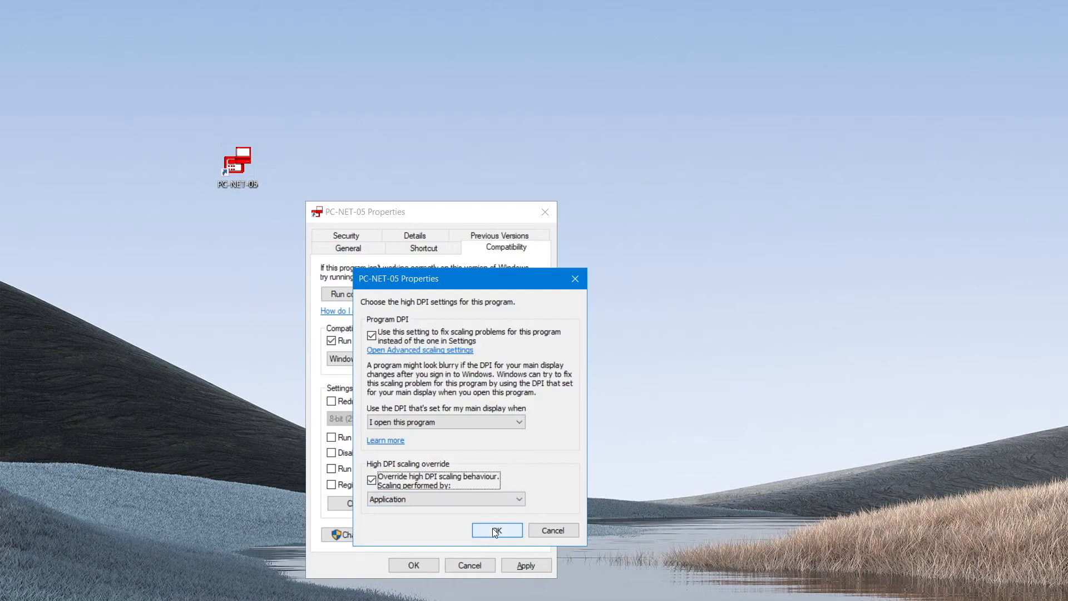
click(496, 530)
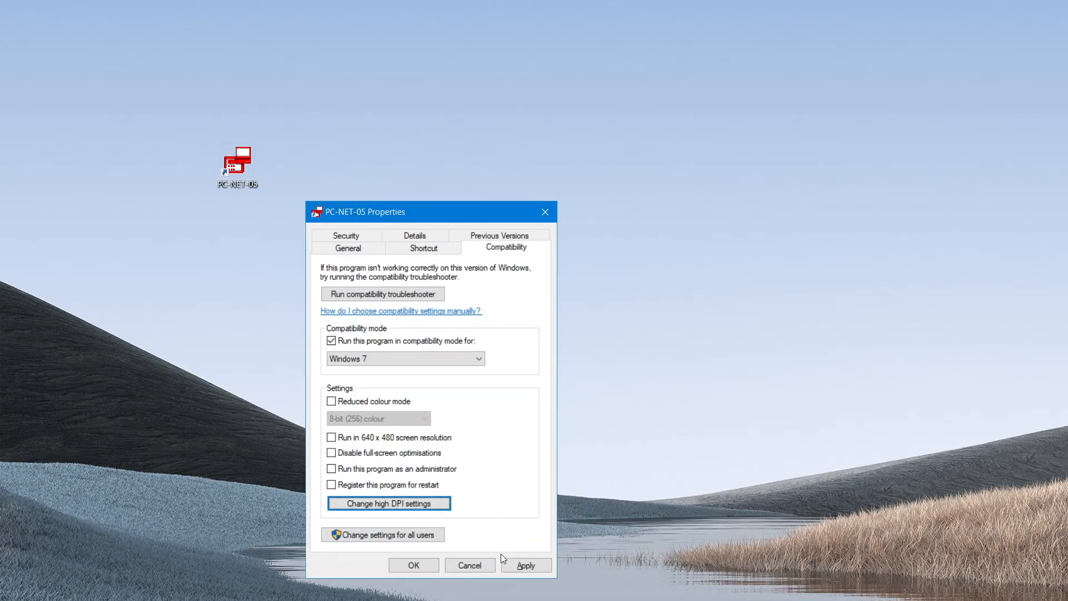